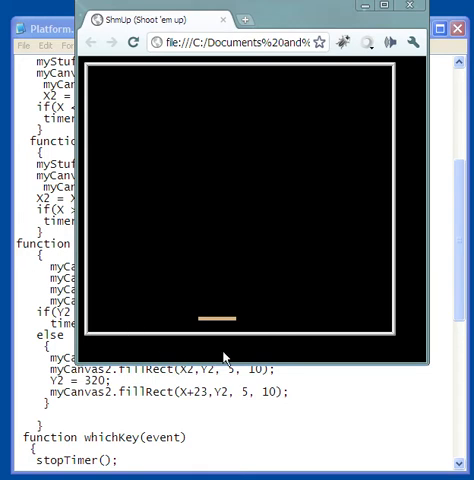
mouse_move(220, 358)
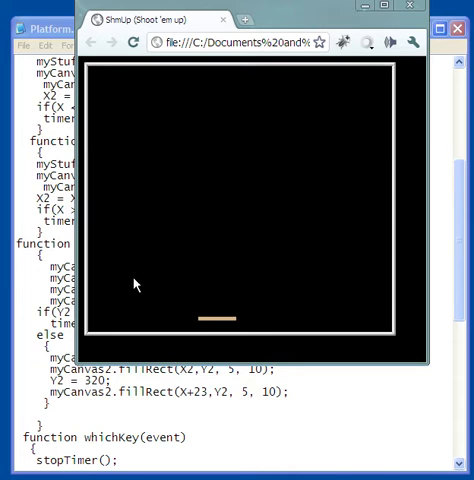
mouse_move(132, 312)
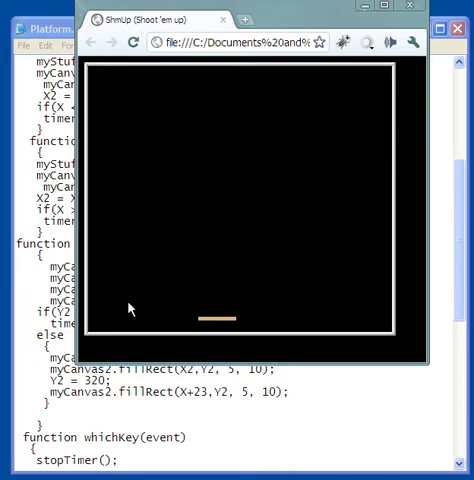
mouse_move(208, 360)
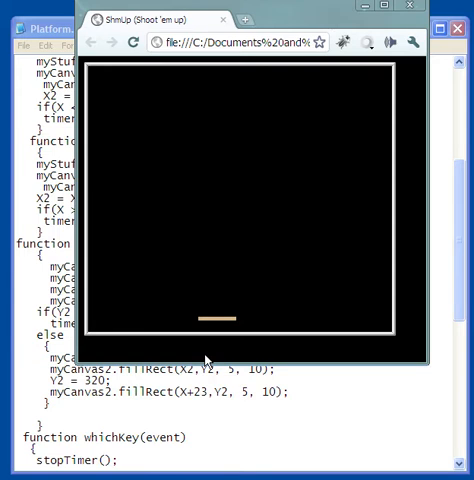
mouse_move(252, 336)
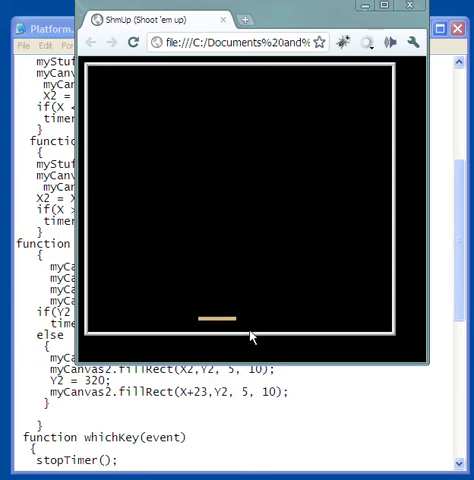
mouse_move(380, 78)
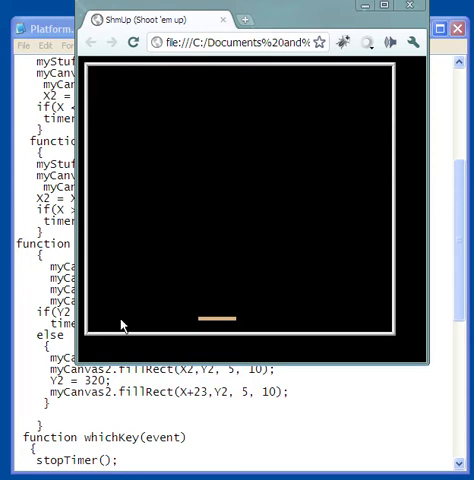
mouse_move(334, 354)
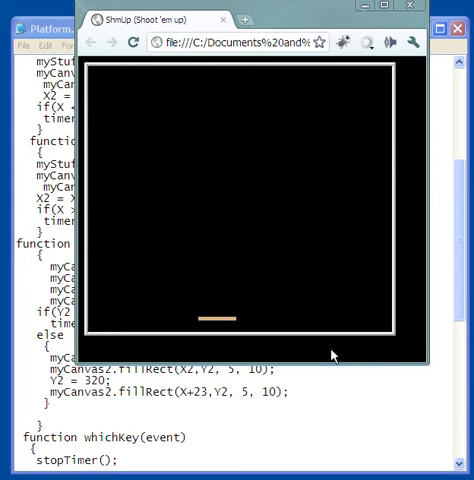
mouse_move(336, 356)
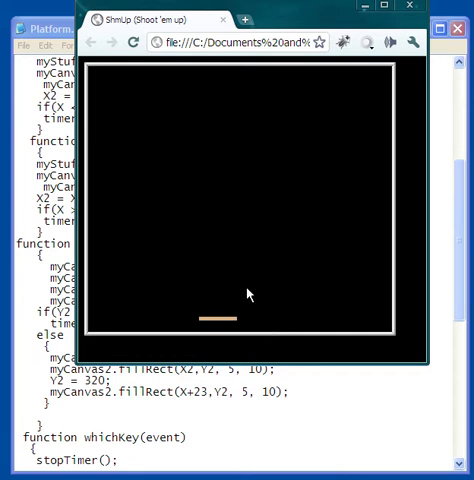
mouse_move(256, 108)
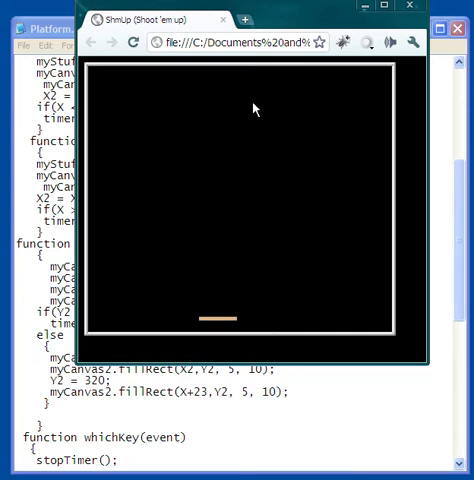
mouse_move(156, 112)
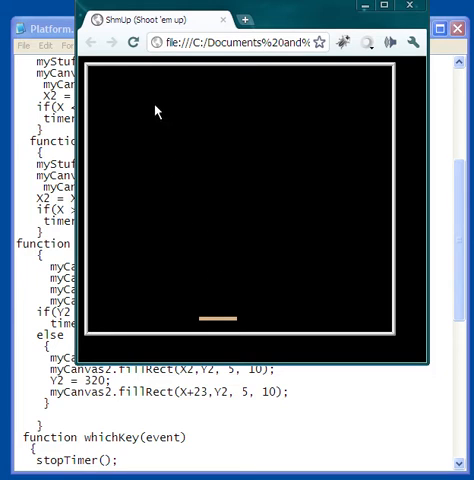
mouse_move(324, 360)
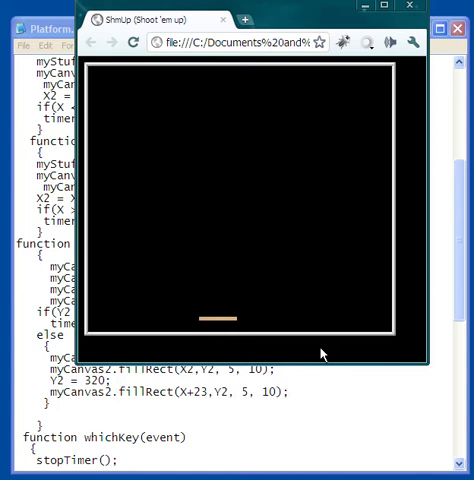
mouse_move(240, 178)
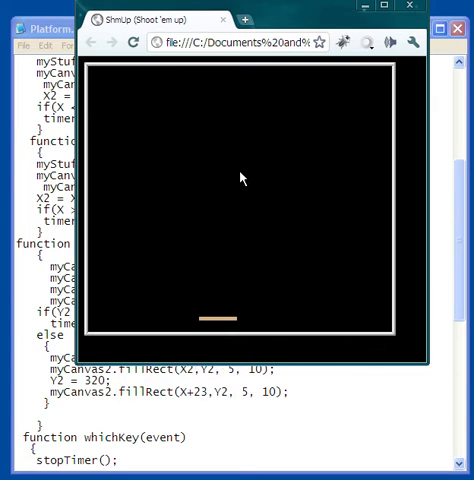
mouse_move(322, 316)
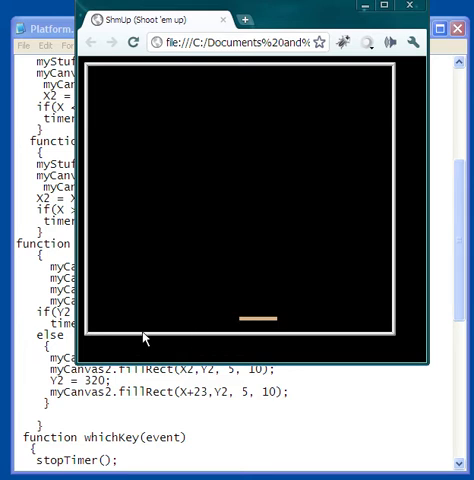
mouse_move(242, 322)
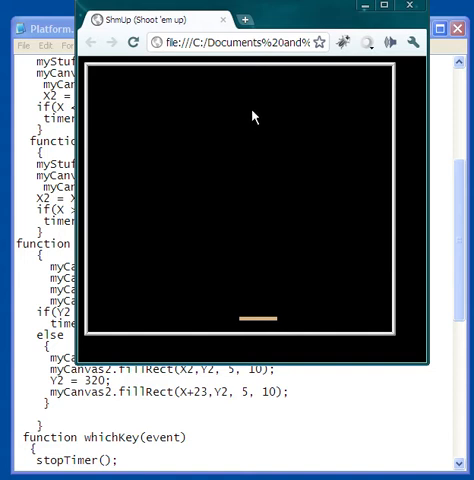
mouse_move(336, 316)
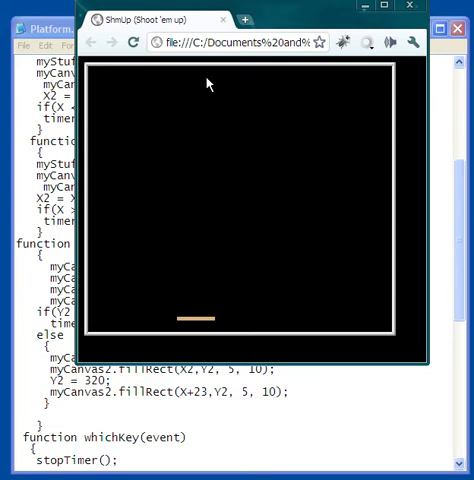
mouse_move(200, 74)
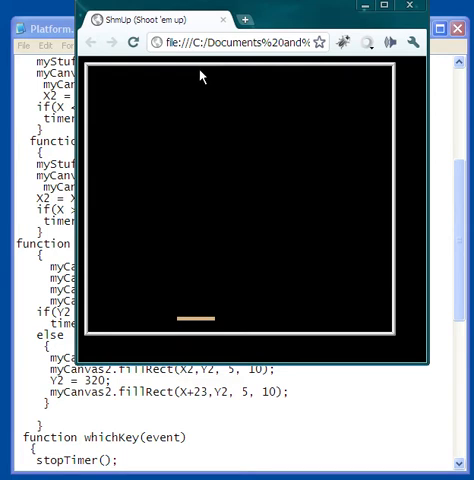
mouse_move(204, 74)
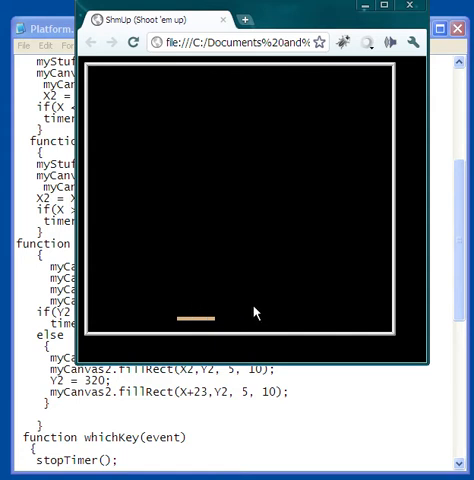
mouse_move(324, 278)
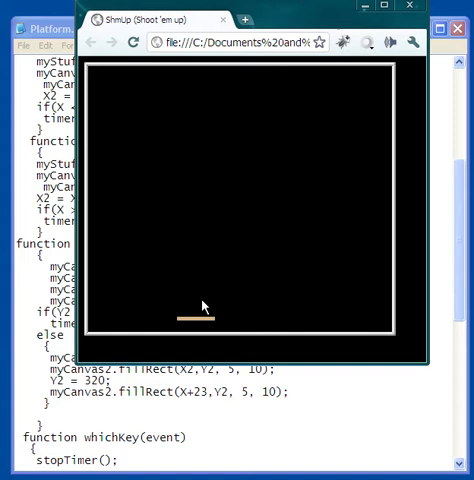
mouse_move(196, 72)
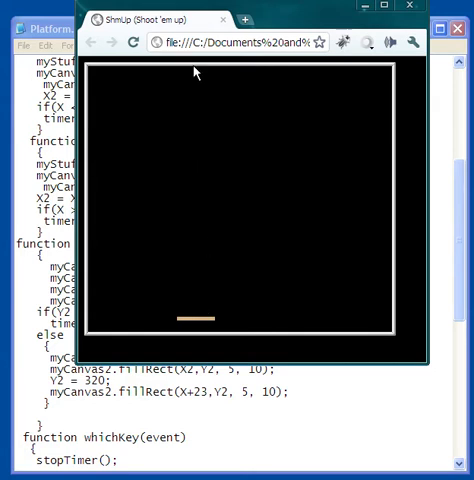
mouse_move(202, 76)
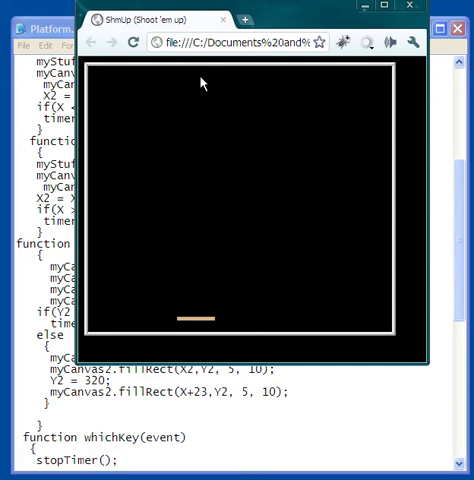
mouse_move(200, 80)
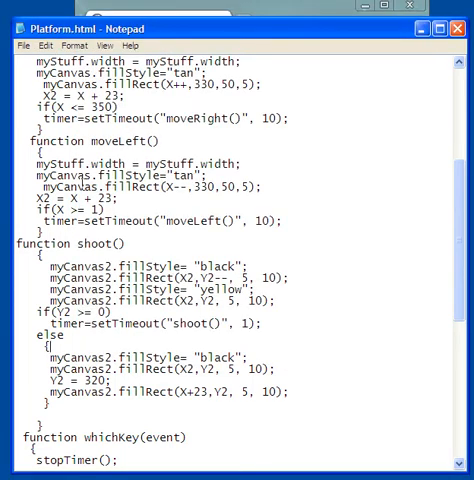
Step: Scroll down Platform.html to the whichKey, stopTimer and canvas getContext setup lines
scroll(down, 3)
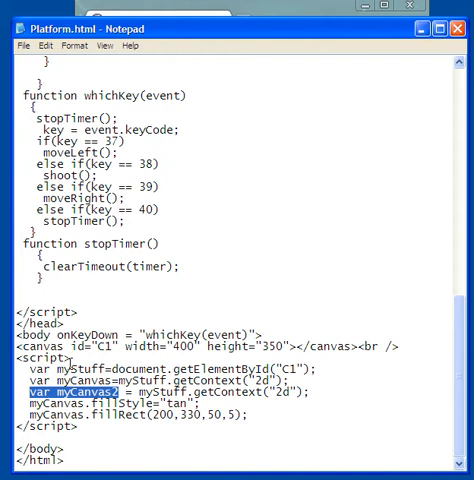
mouse_move(128, 308)
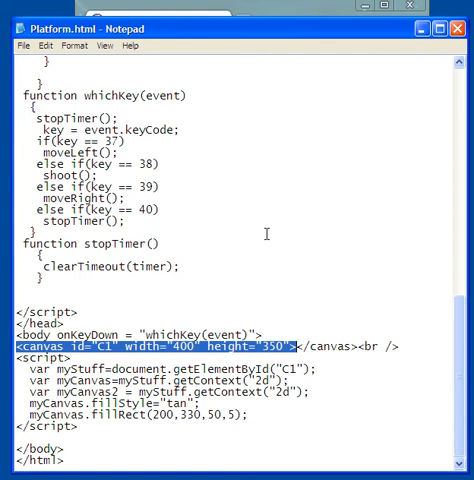
Step: Scroll to the top of Platform.html and select the style block for the black body and canvas border
scroll(up, 3)
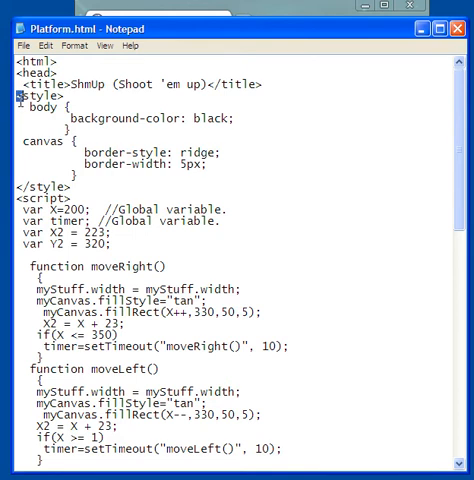
drag(8, 96, 70, 188)
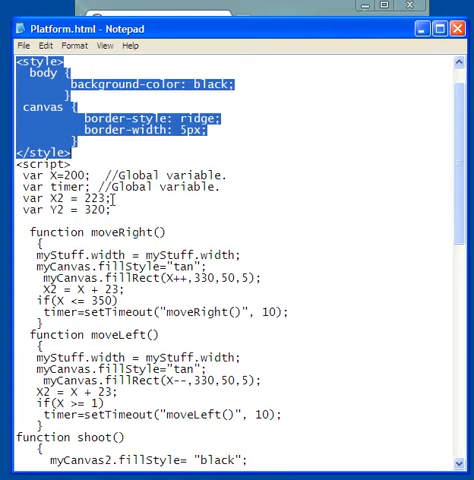
Step: Scroll back down to the whichKey and stopTimer functions above the canvas setup script
scroll(down, 3)
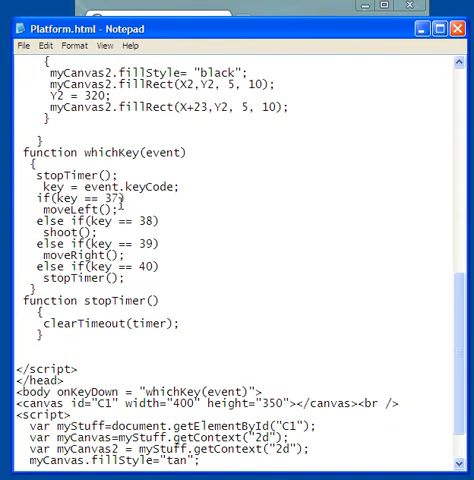
scroll(down, 3)
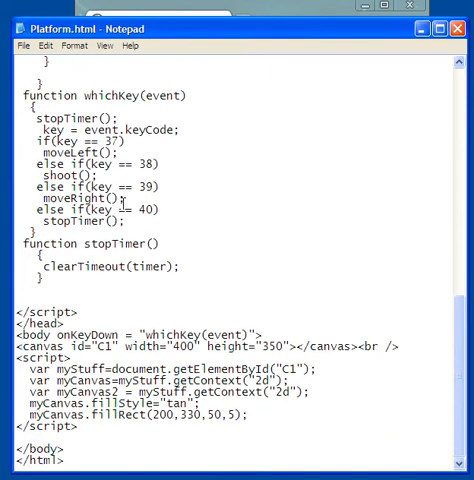
scroll(down, 3)
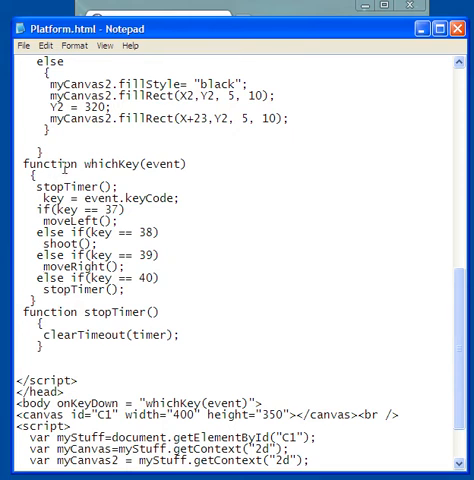
mouse_move(64, 300)
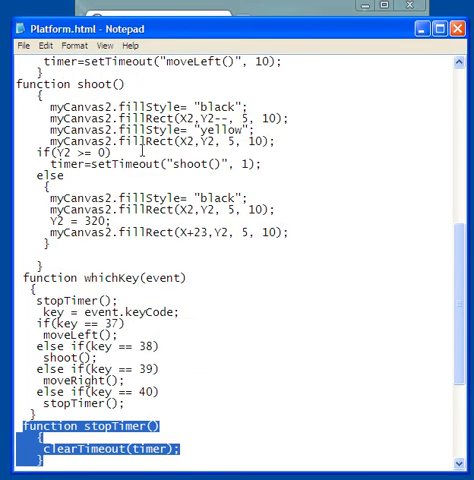
Step: Select a word in the lower code and scroll up to the whichKey arrow-key mapping
scroll(down, 3)
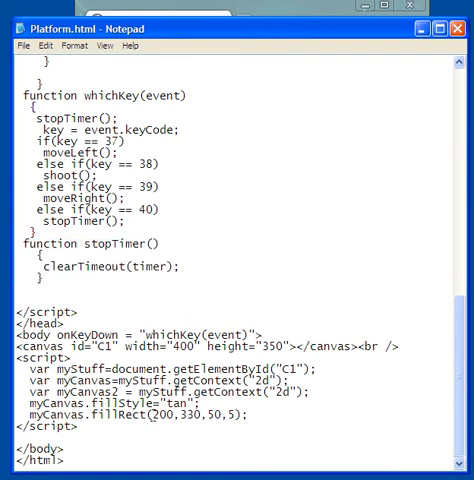
double_click(158, 412)
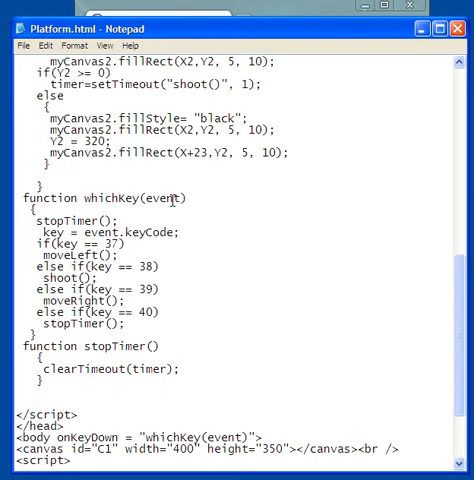
scroll(up, 3)
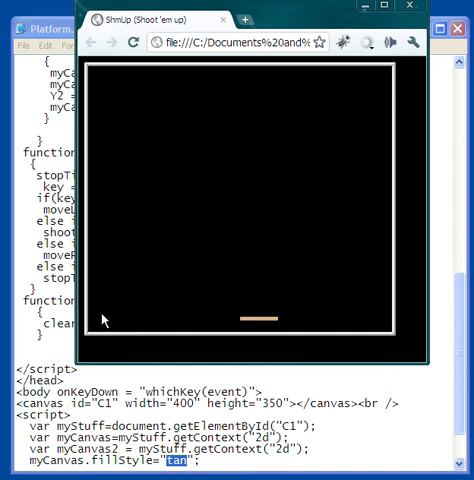
mouse_move(248, 320)
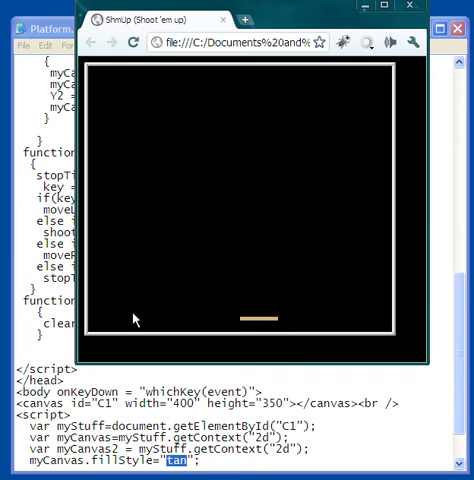
mouse_move(264, 320)
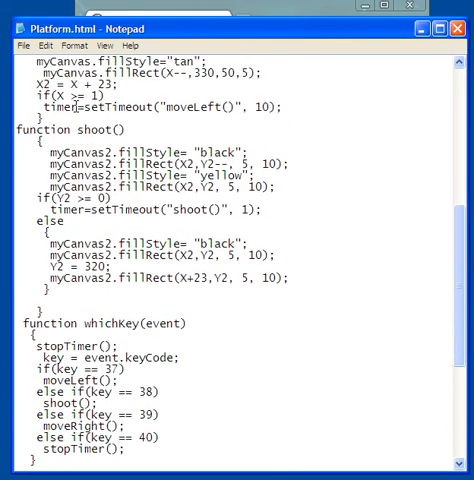
scroll(up, 3)
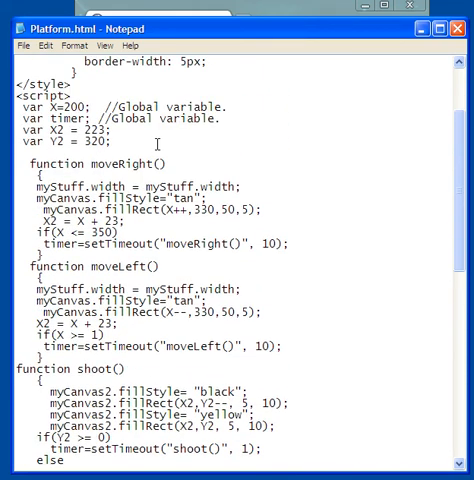
scroll(down, 3)
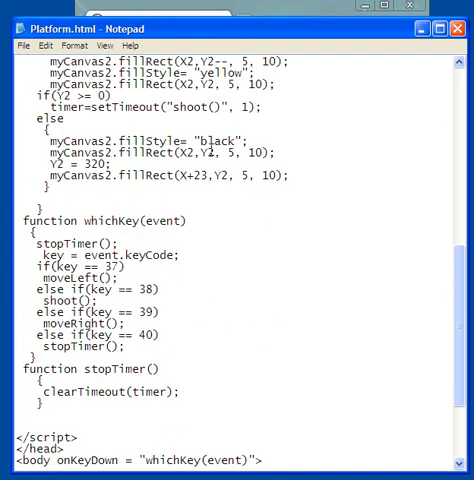
scroll(down, 3)
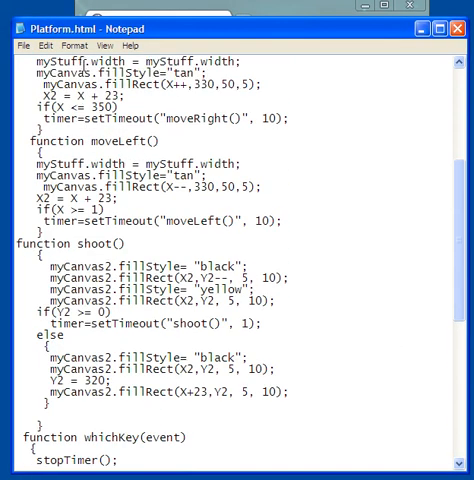
scroll(up, 3)
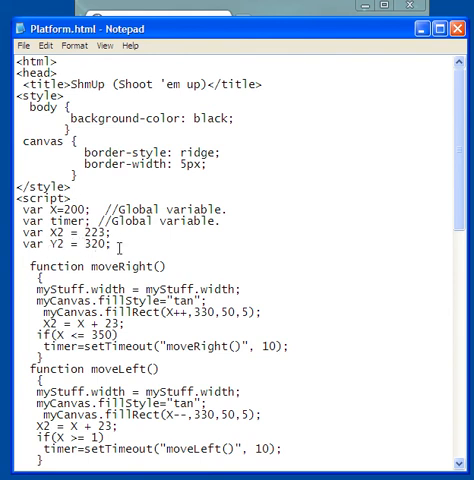
drag(12, 238, 116, 246)
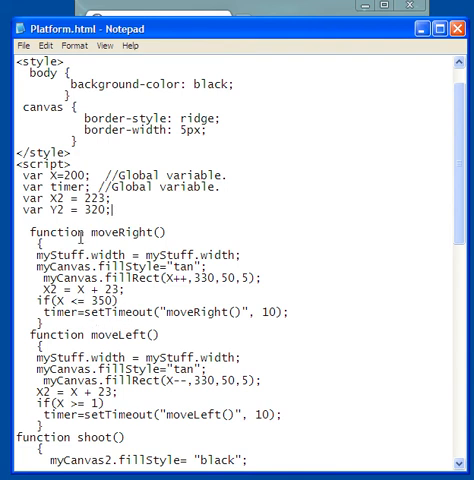
double_click(126, 232)
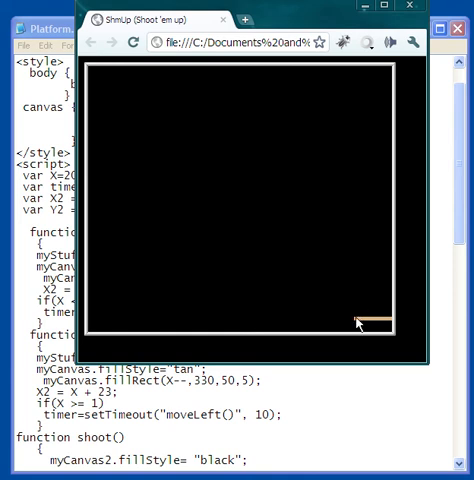
mouse_move(352, 324)
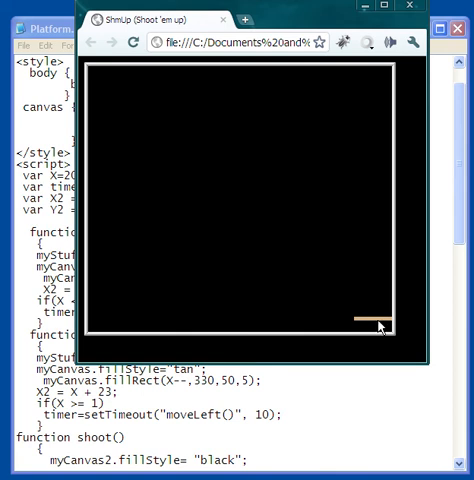
mouse_move(410, 322)
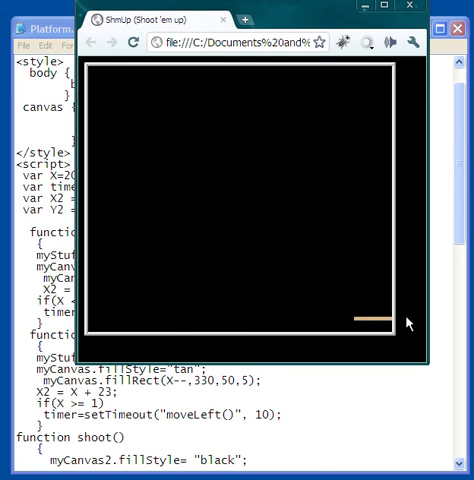
mouse_move(202, 196)
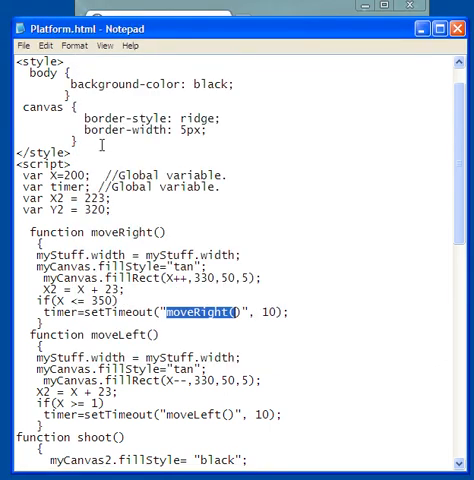
Step: Scroll the Notepad code down to the moveRight timer call in Platform.html's script
scroll(down, 3)
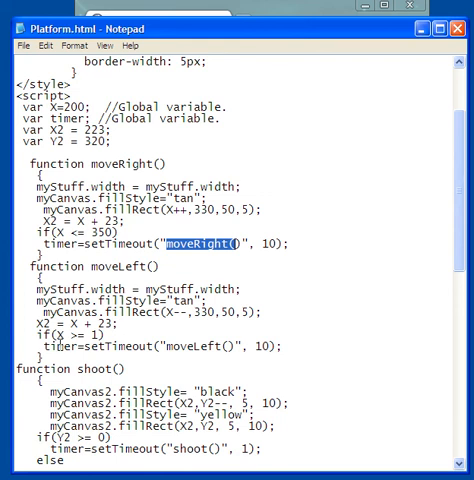
click(58, 338)
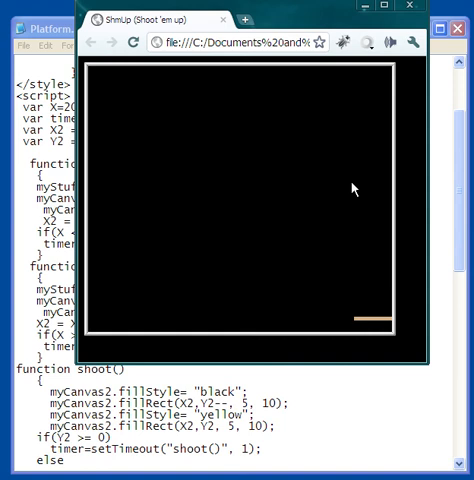
mouse_move(408, 232)
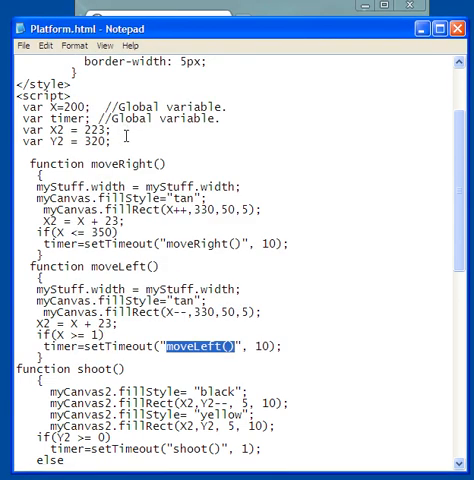
scroll(down, 3)
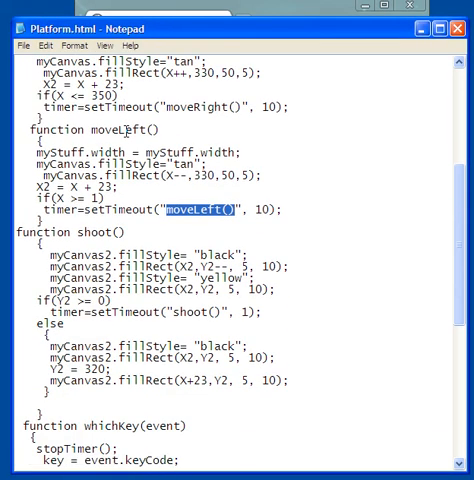
Step: Scroll down past the shoot function to whichKey and stopTimer
scroll(down, 3)
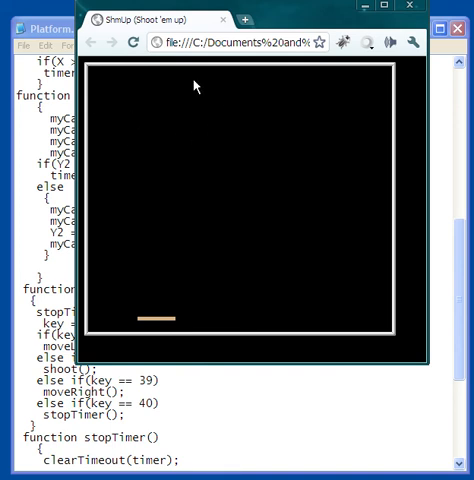
mouse_move(144, 292)
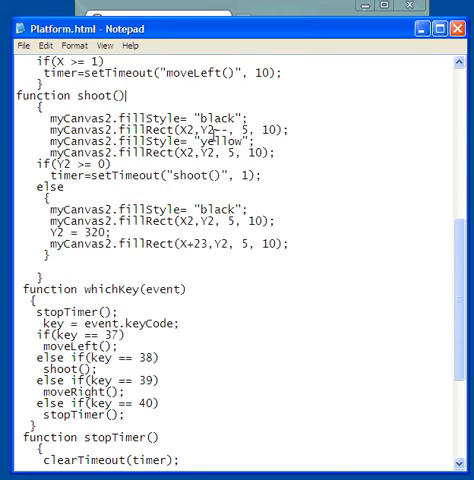
mouse_move(174, 38)
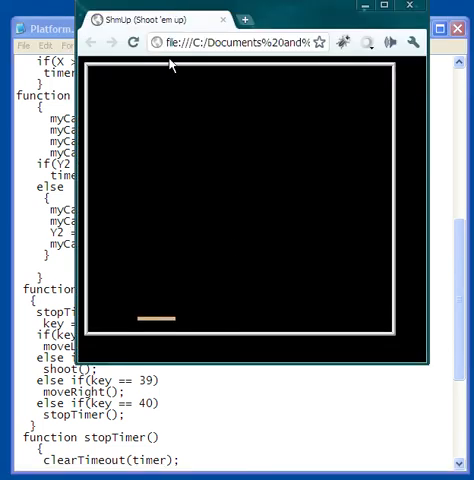
mouse_move(224, 222)
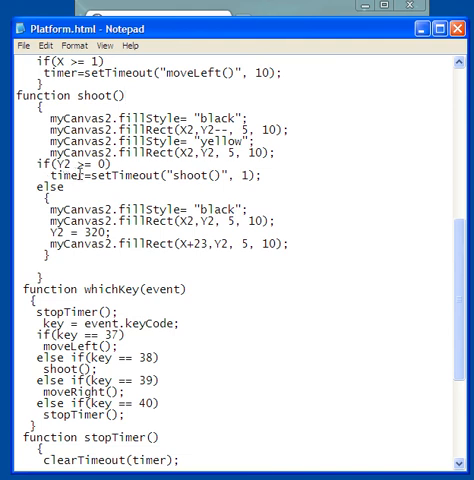
click(128, 96)
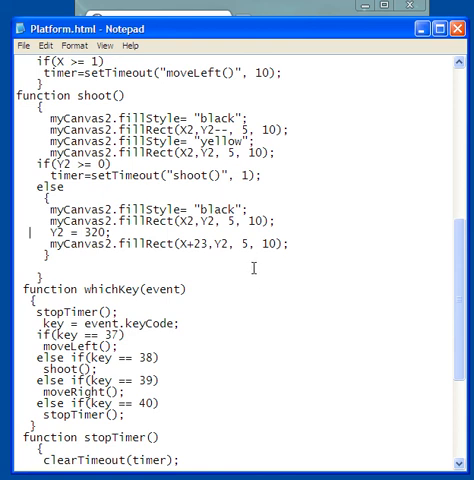
Step: Scroll down to the body and canvas tag, back up toward the title, then down again
scroll(down, 3)
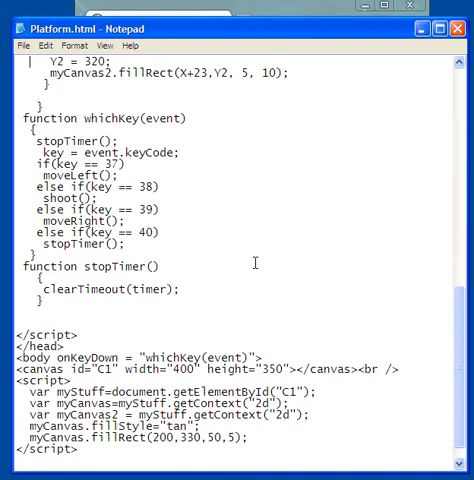
scroll(down, 3)
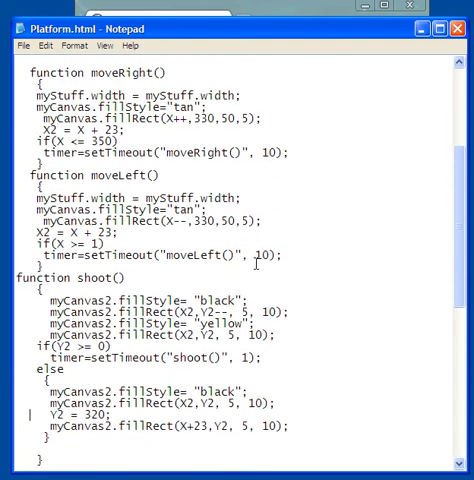
scroll(up, 3)
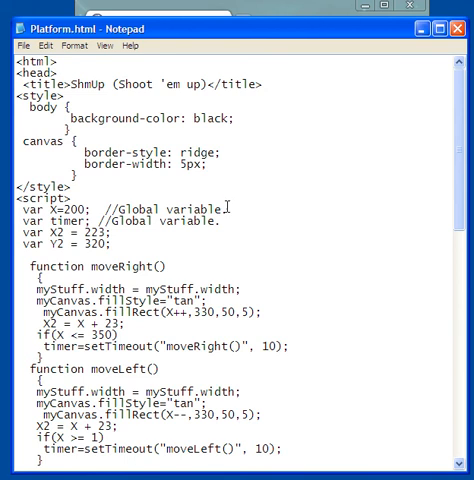
mouse_move(300, 166)
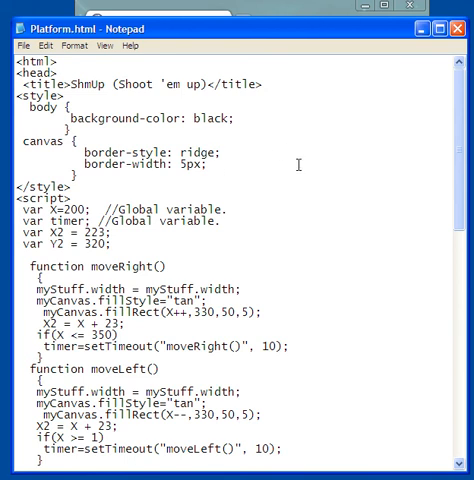
scroll(down, 3)
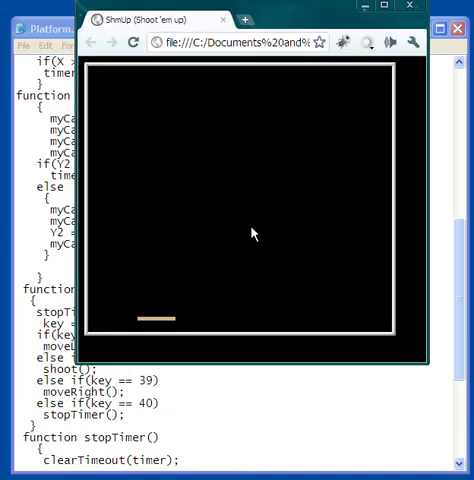
mouse_move(420, 224)
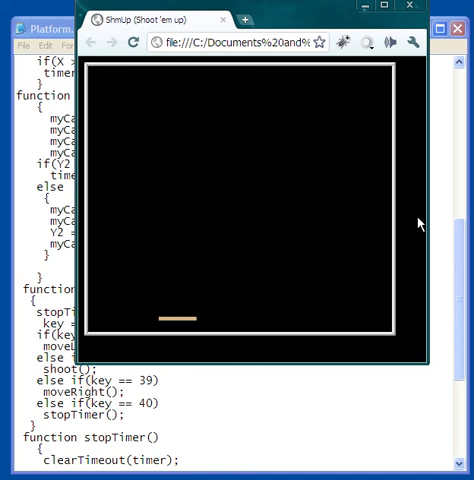
Step: Move the paddle right of centre with the Right arrow and fire a yellow shot upward
key(Right)
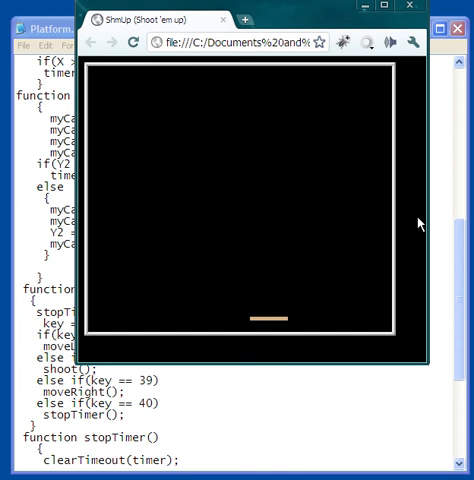
key(space)
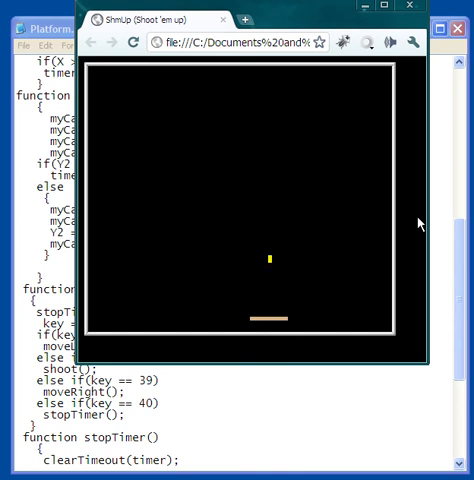